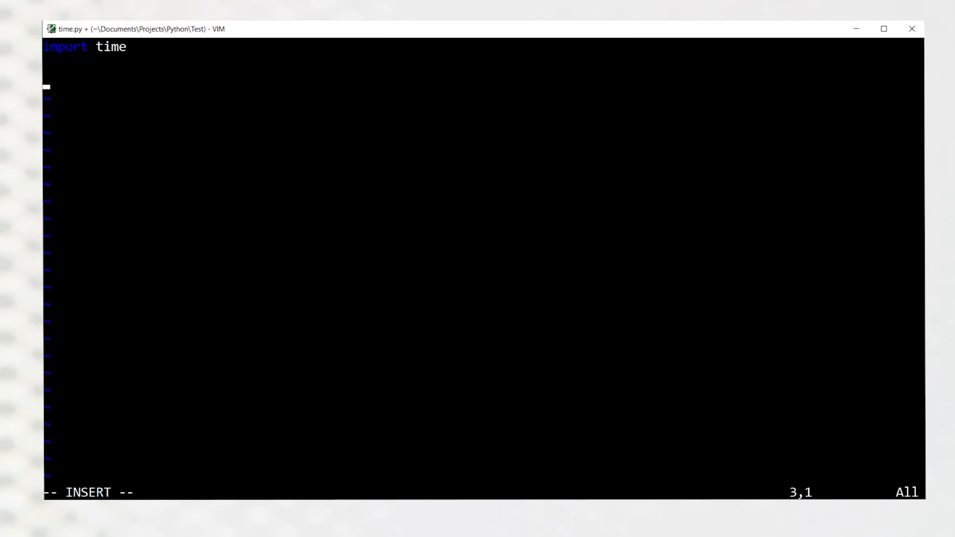
type("start_time = time.")
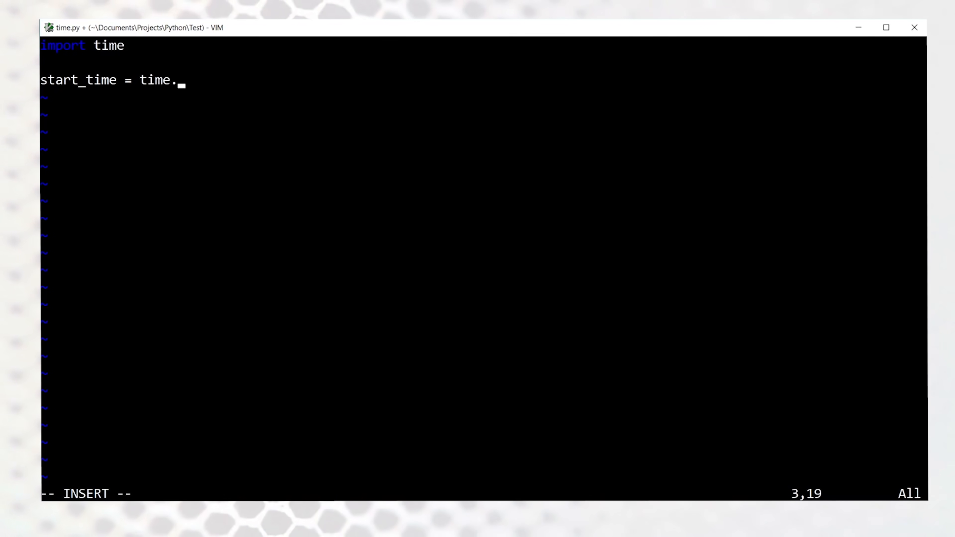
type("time()")
type("sum(range(number")
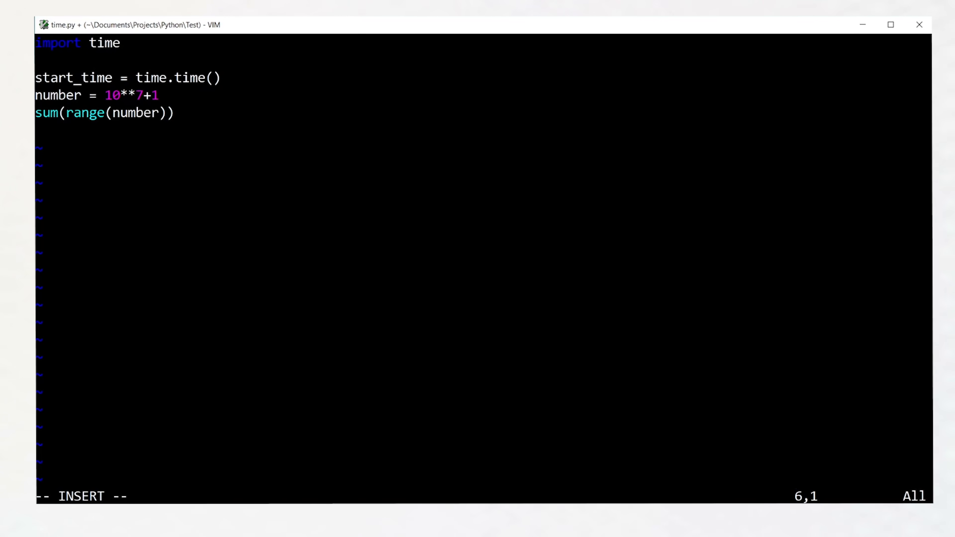
type("print(\"--- Python is %")
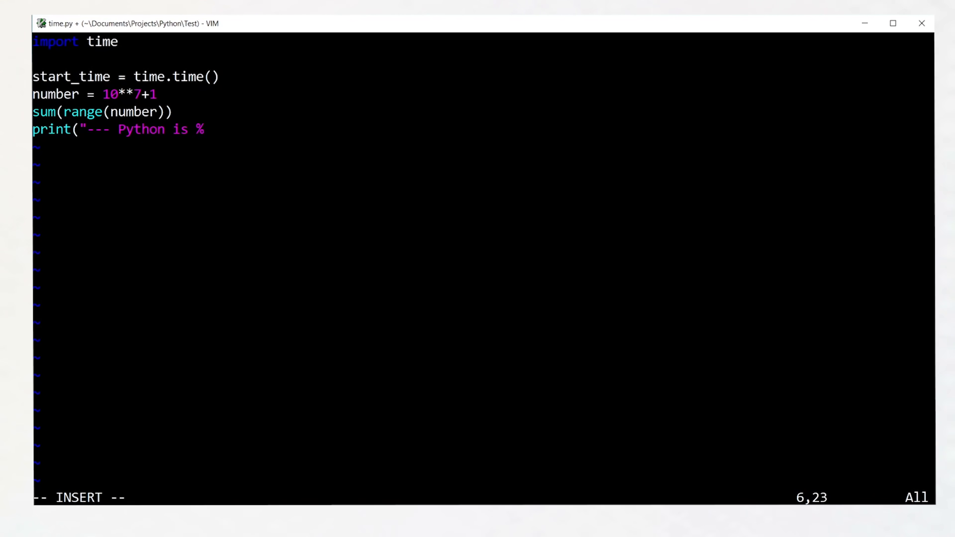
type("s seconds ---\" %")
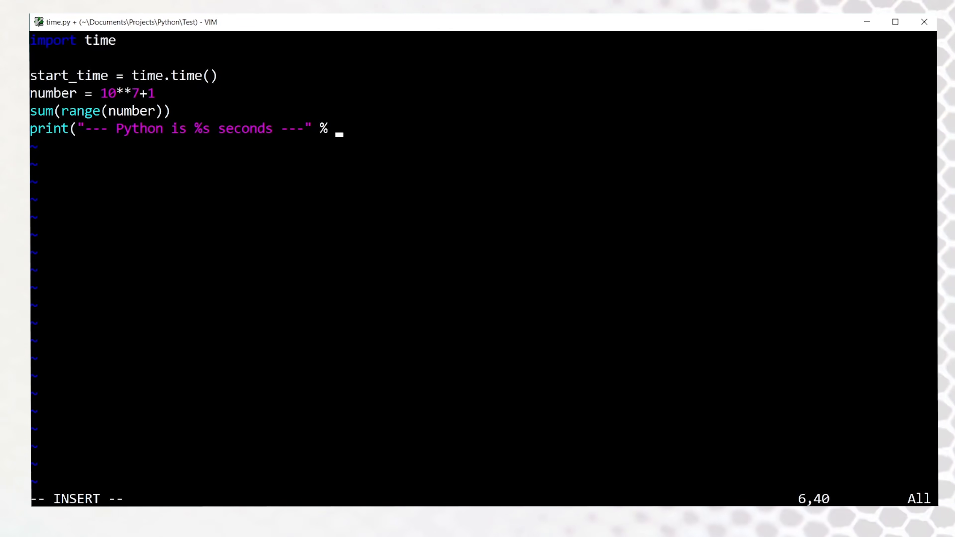
type("(time.time()- start_time")
type("print(\"Sum is")
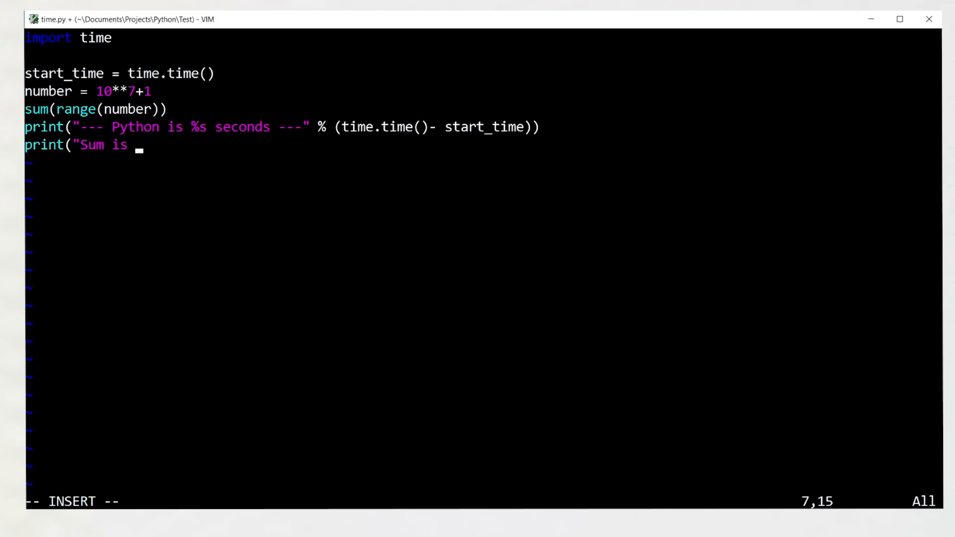
type("= \", sum(range")
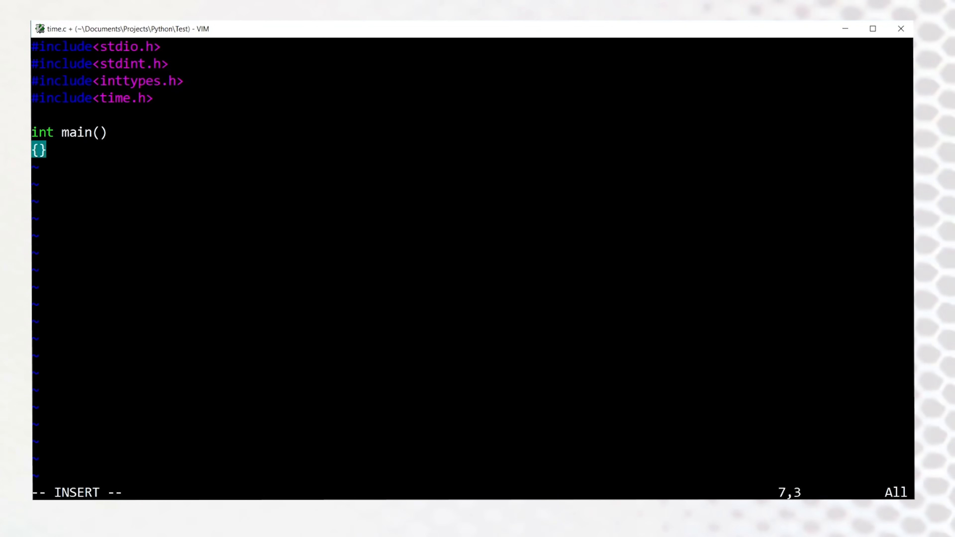
type("clock_t begin = clock();")
type("int n = 10000000;")
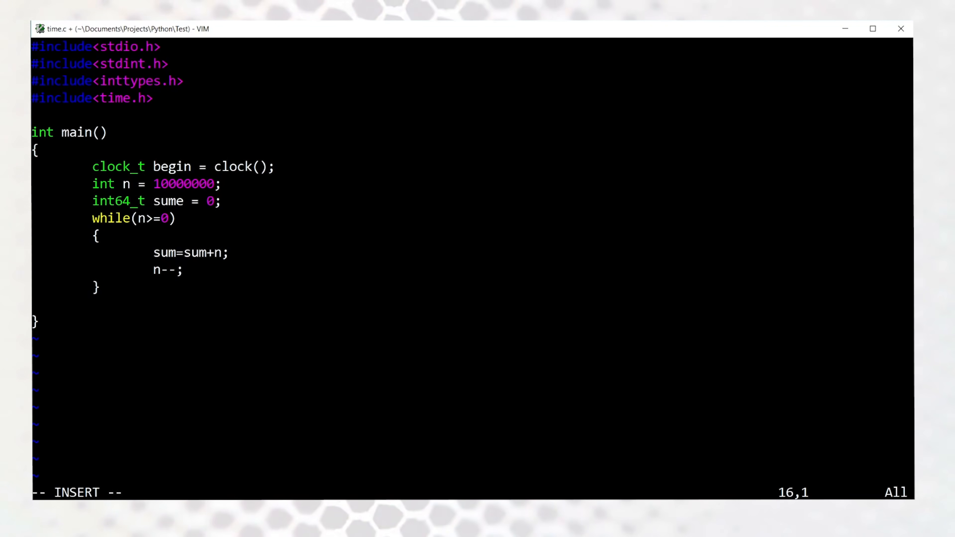
type("clock_t end = clock();")
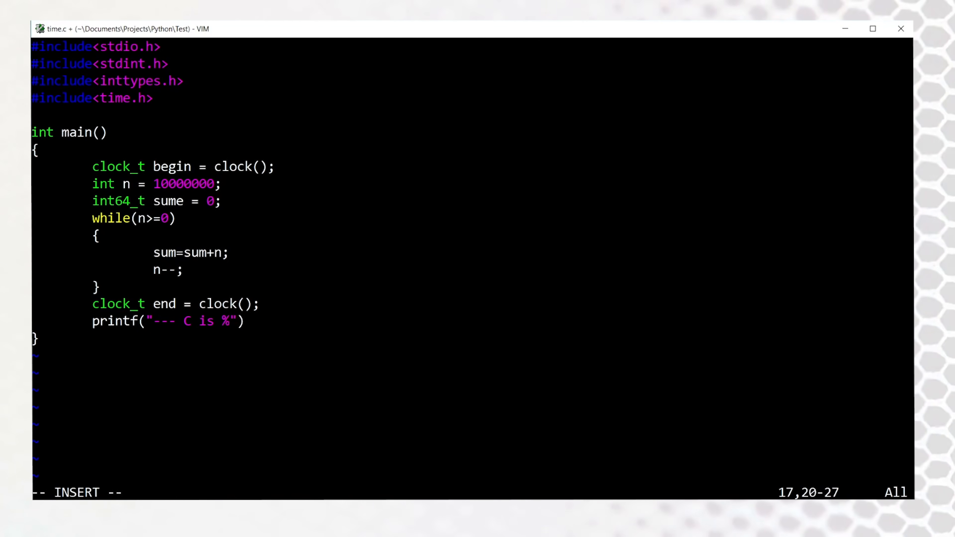